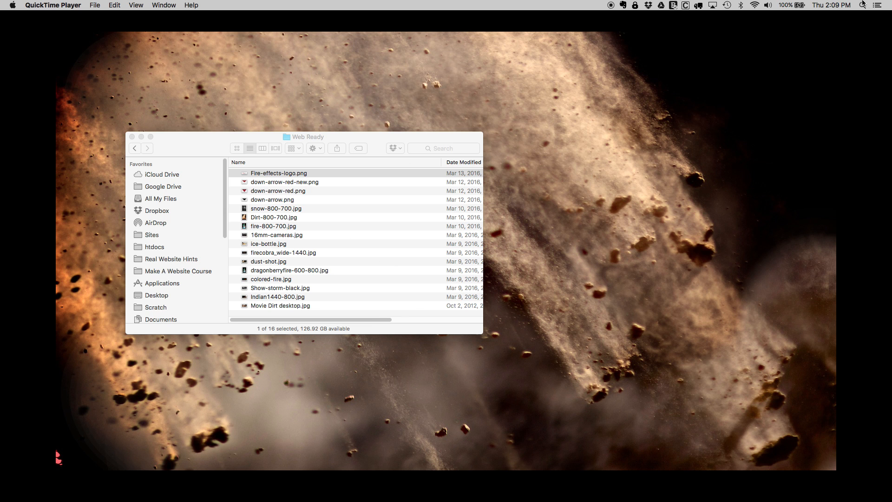
Step: Launch Digital Color Meter from Spotlight and set it to display values as hexadecimal
type("digital Color Meter")
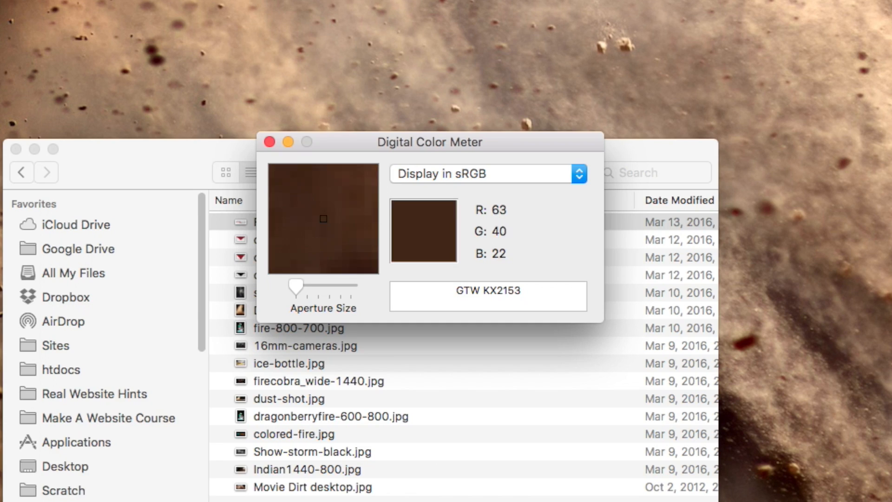
left_click(147, 23)
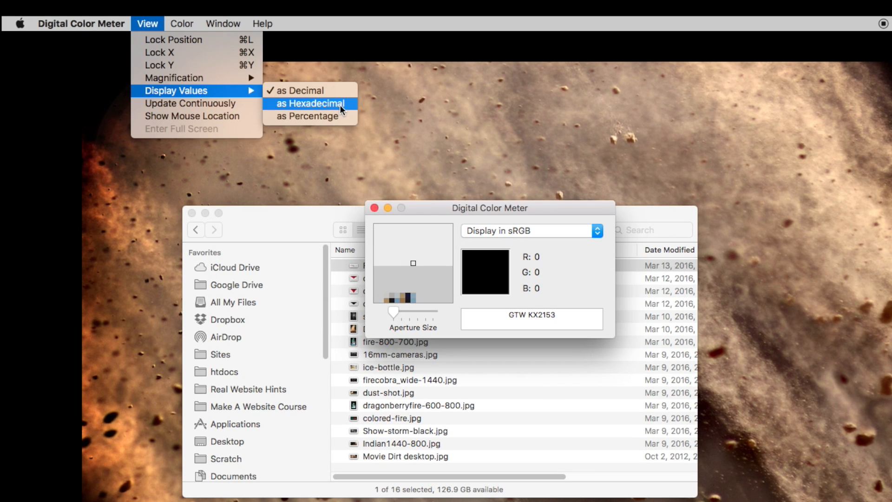
left_click(309, 104)
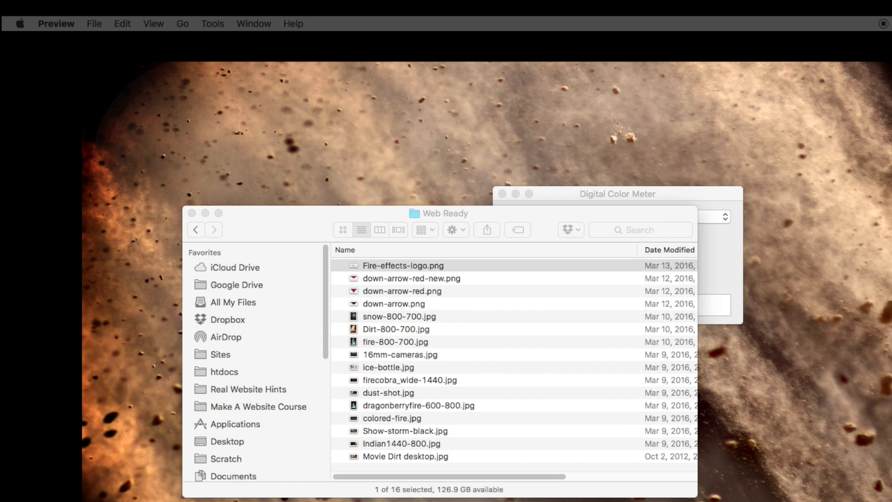
Step: Open Fire-effects-logo.png from the Web Ready folder in Preview
double_click(402, 265)
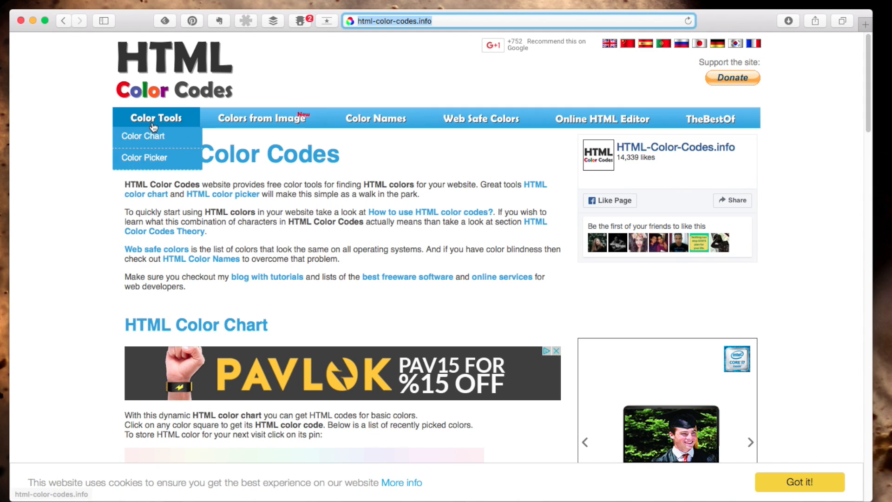
Step: Upload Fire-effects-logo.png to the Colors from Image tool and show the logo to read #BA4646
left_click(262, 118)
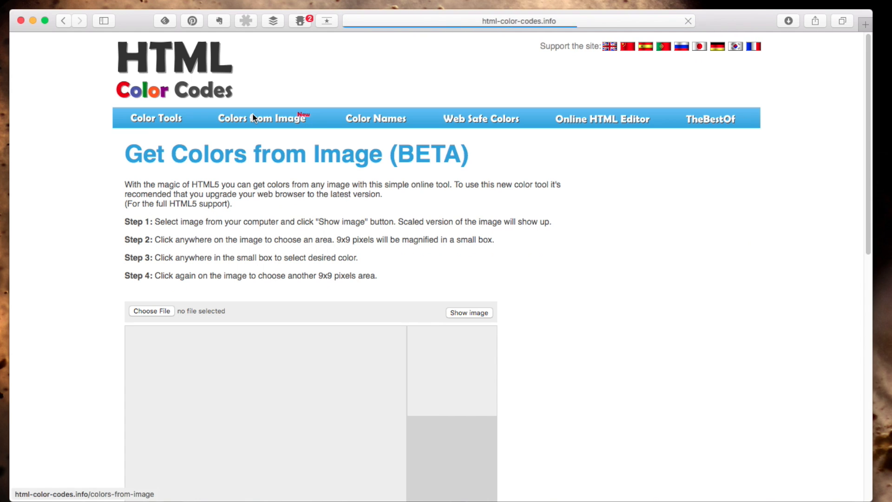
left_click(152, 311)
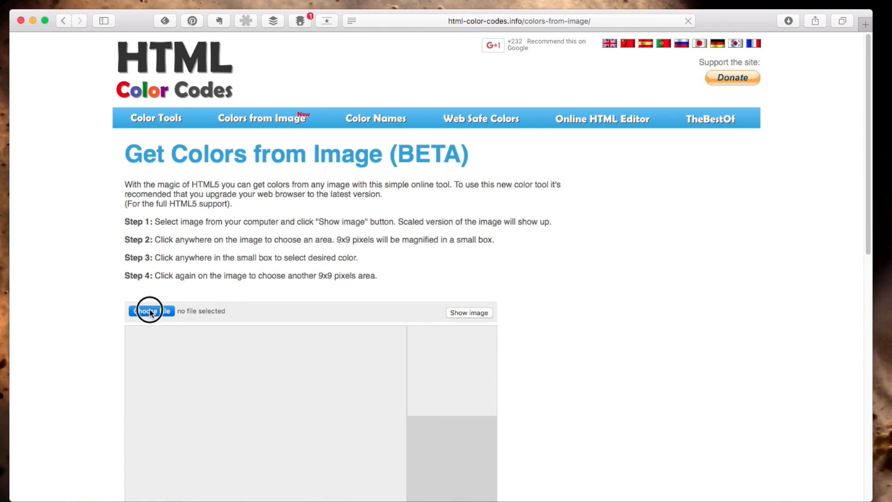
left_click(151, 311)
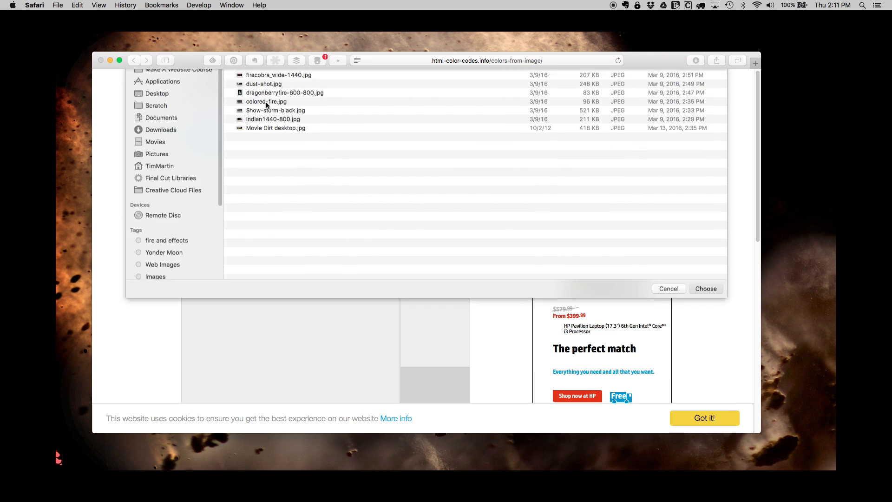
left_click(704, 289)
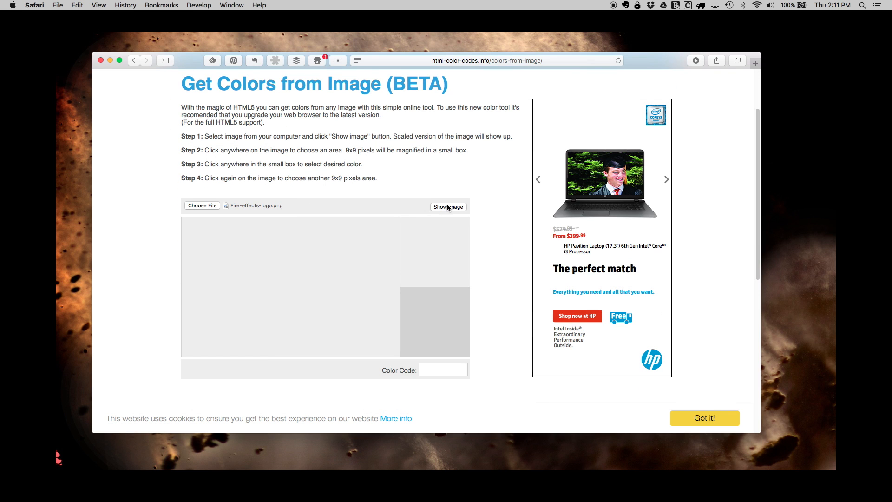
left_click(448, 206)
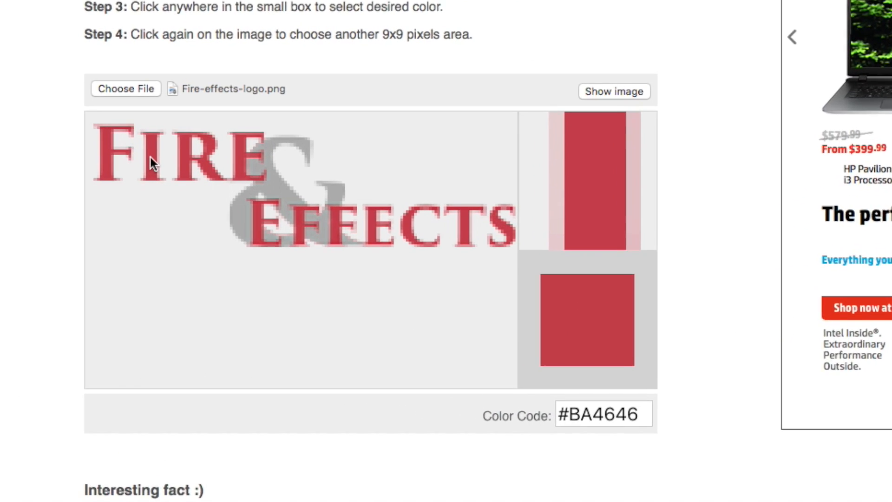
scroll("down", 3)
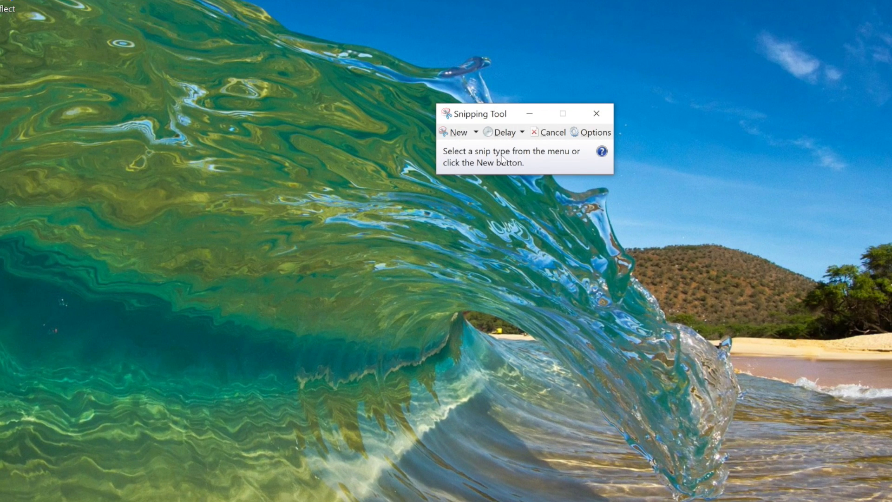
Step: Snip a rectangle of the wave wallpaper and bring up the snip's save options
left_click(457, 131)
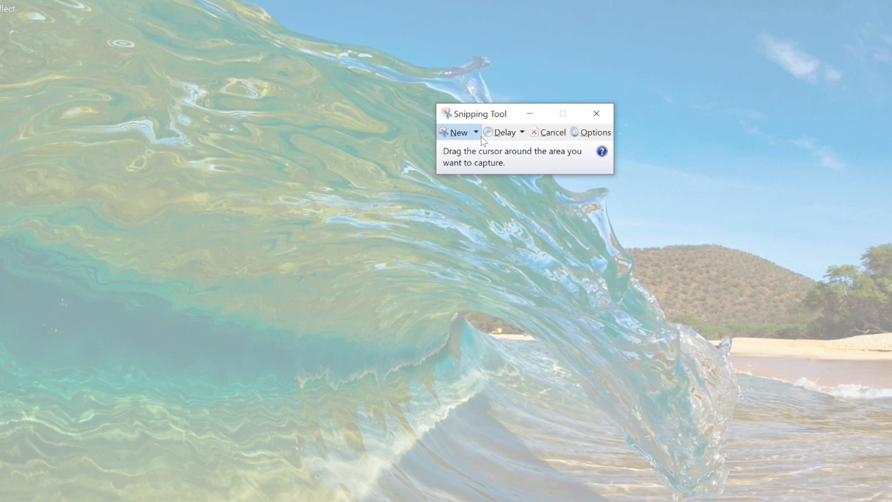
left_click_drag(150, 165, 384, 273)
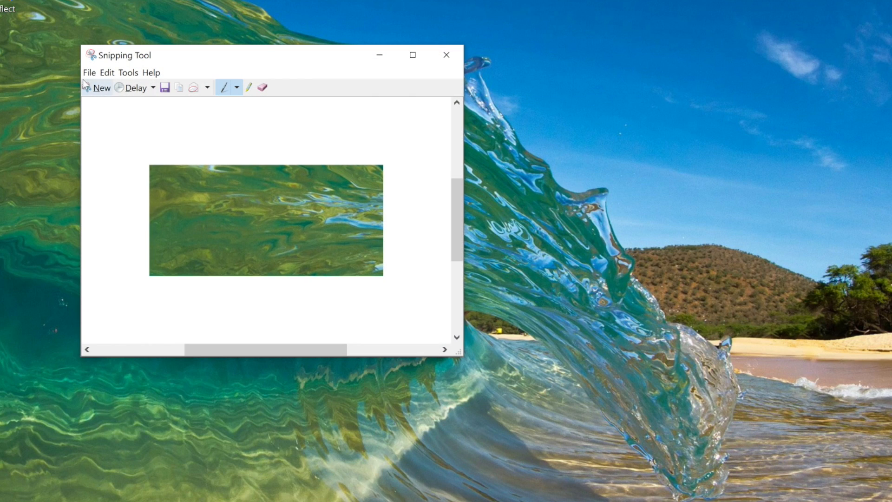
left_click(88, 73)
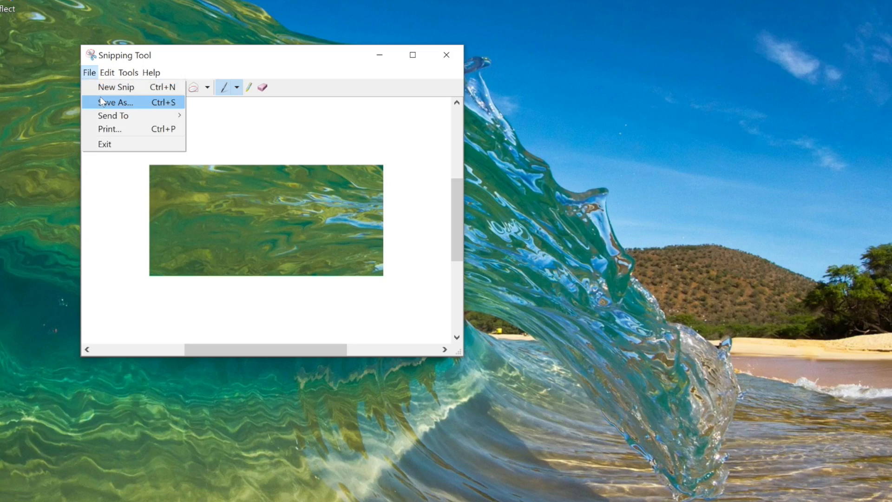